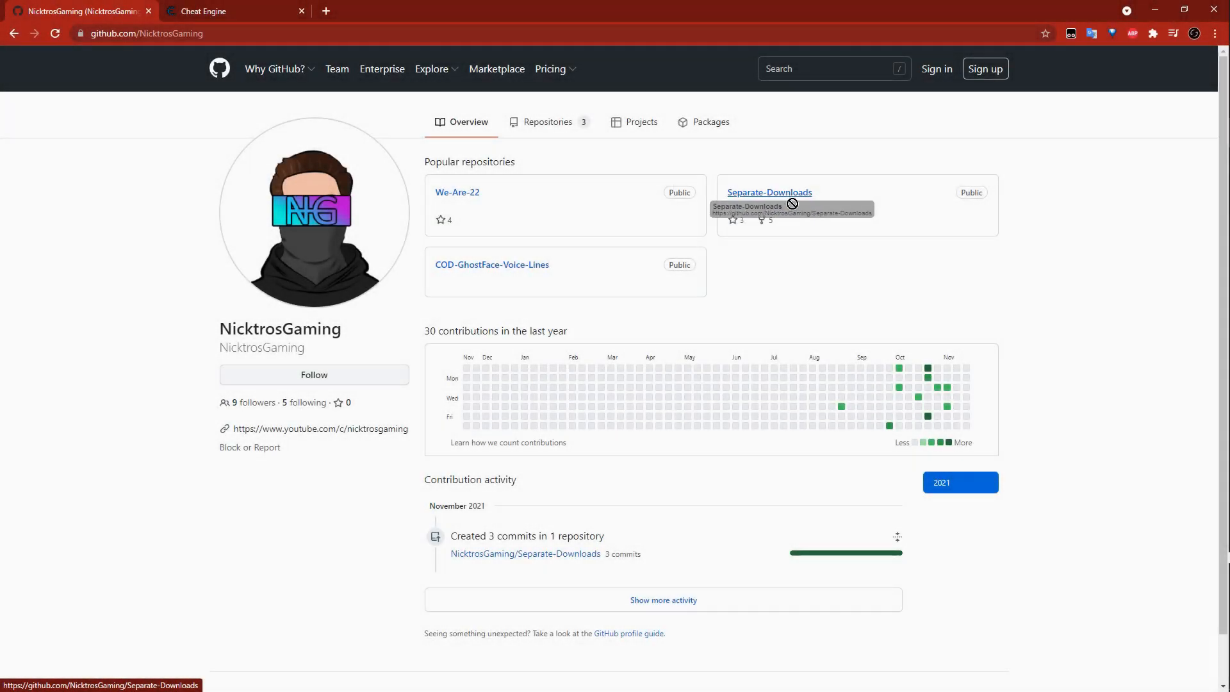
# Download NG Client 1.17.41.rar from the Separate-Downloads repository
pyautogui.click(768, 192)
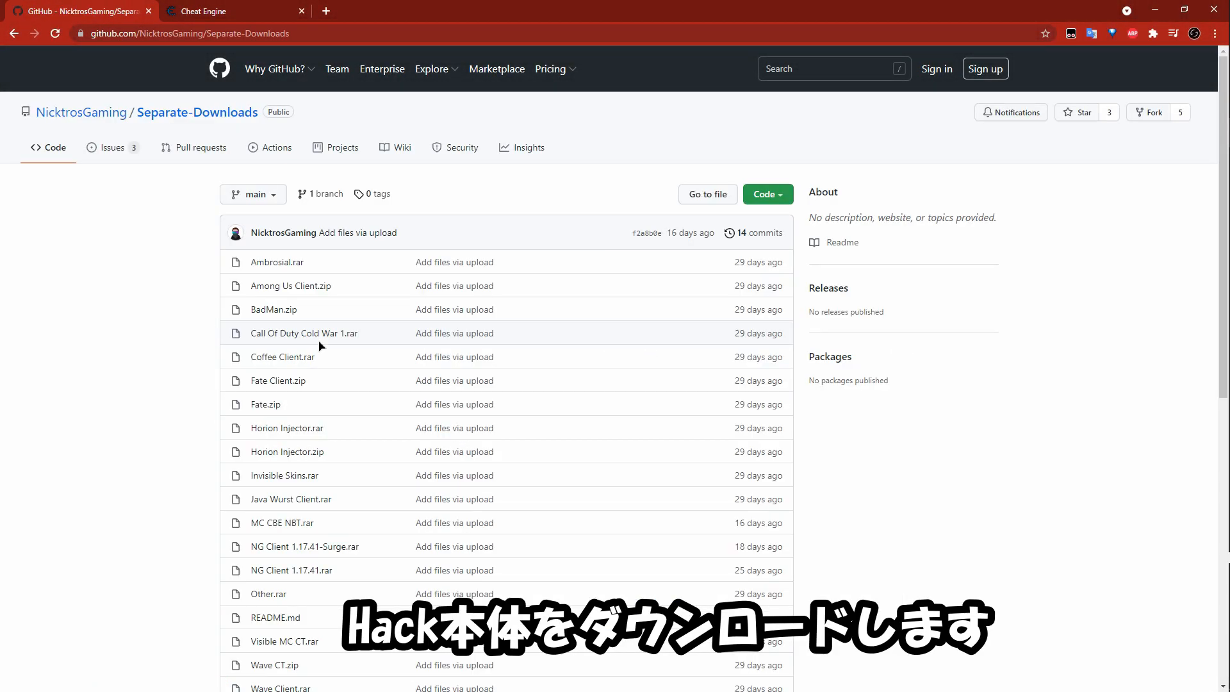
pyautogui.scroll(-3)
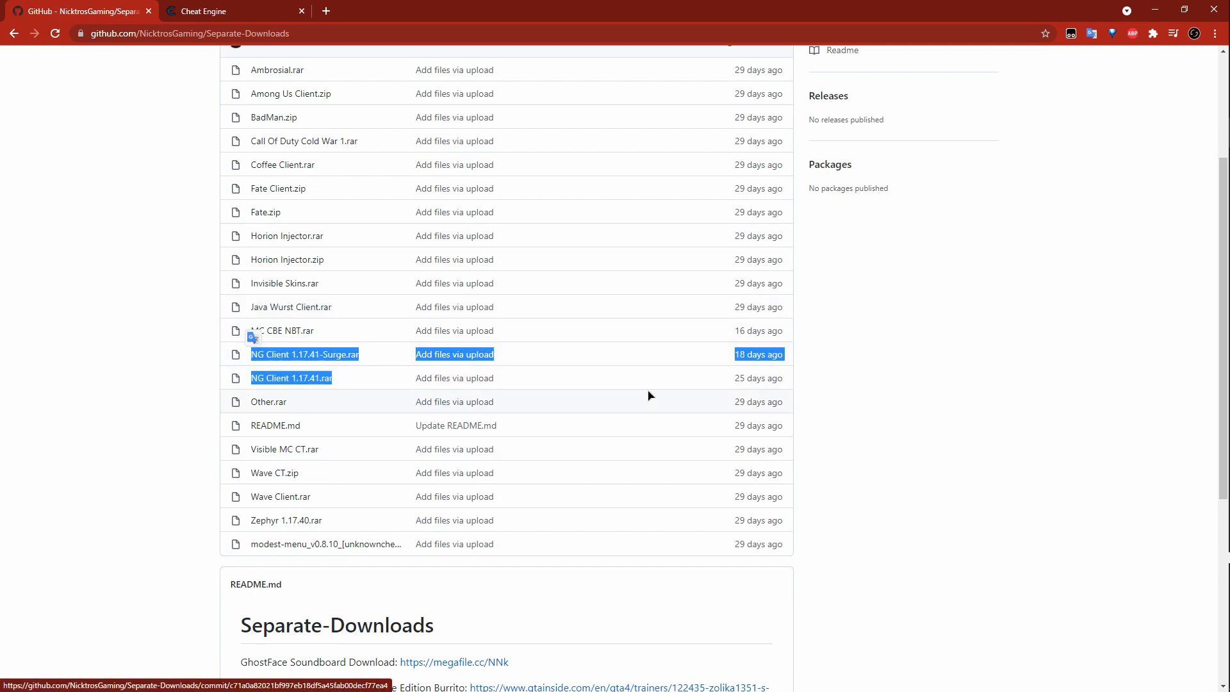
pyautogui.click(291, 378)
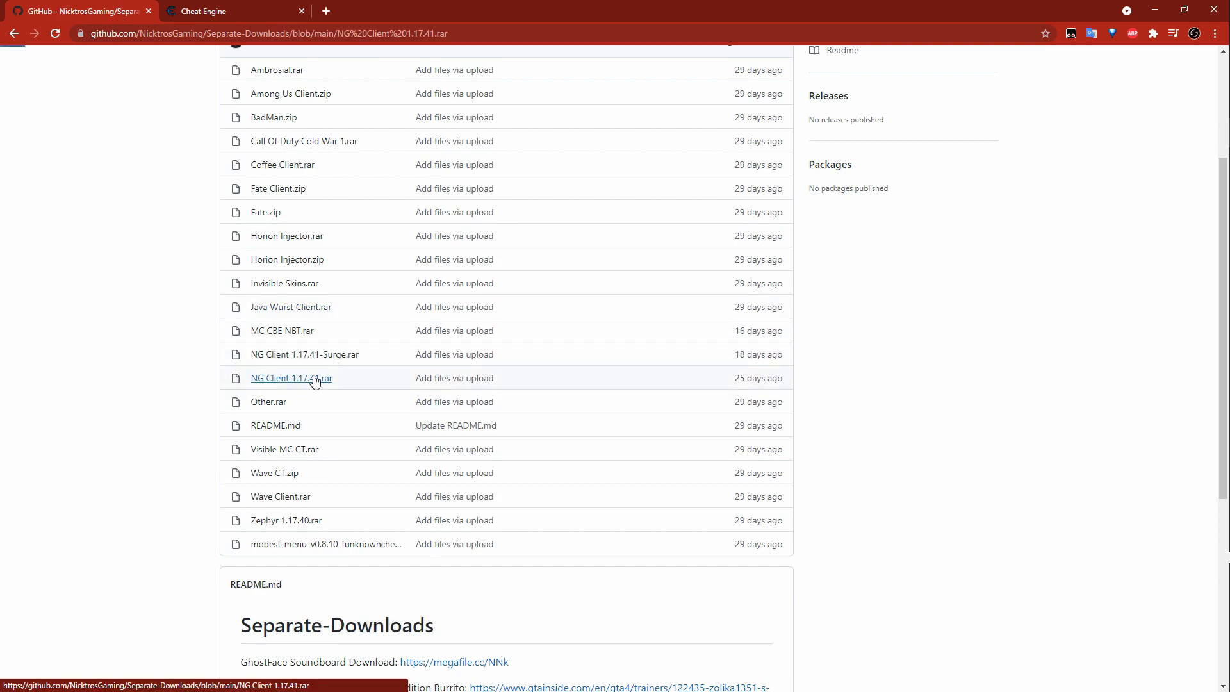
pyautogui.click(291, 378)
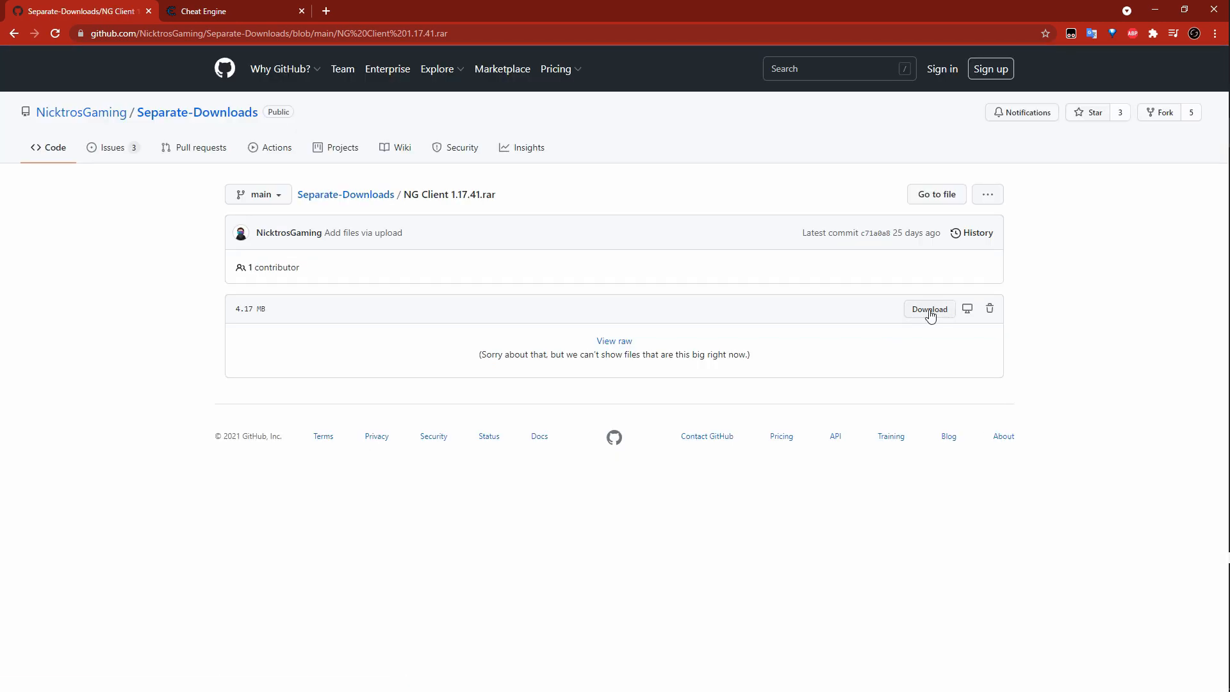
pyautogui.click(930, 309)
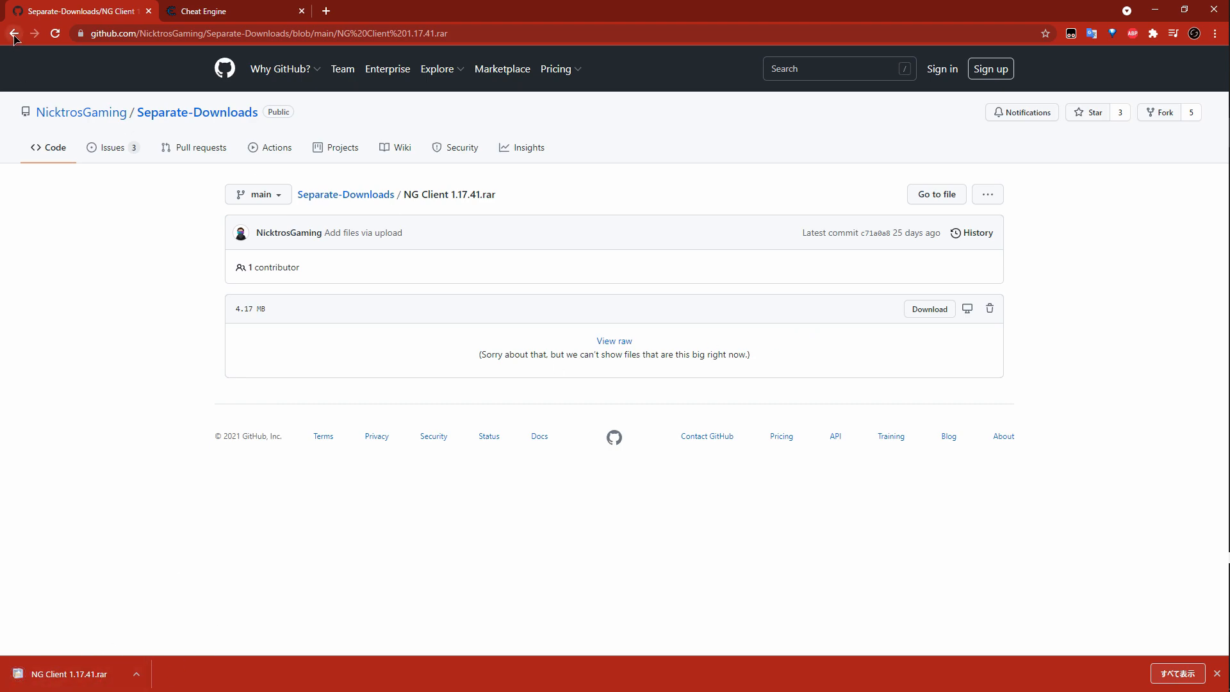
# Return to the file list and go to the NG Client 1.17.41-Surge.rar page
pyautogui.click(12, 33)
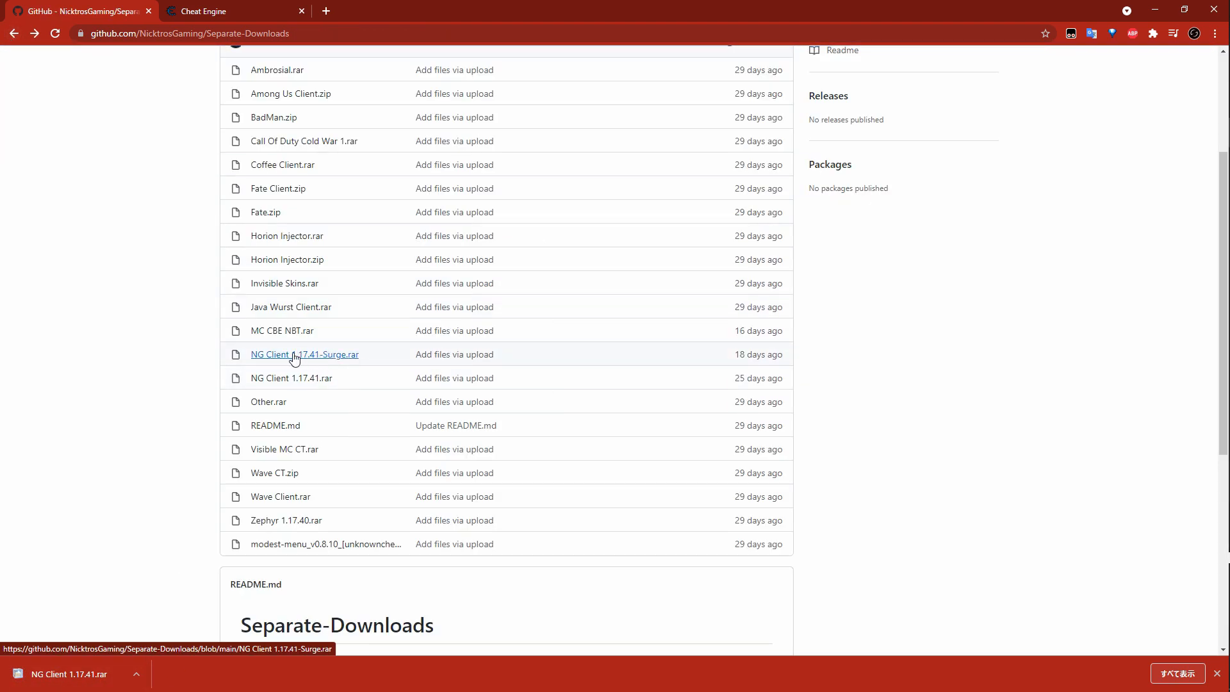
pyautogui.click(305, 354)
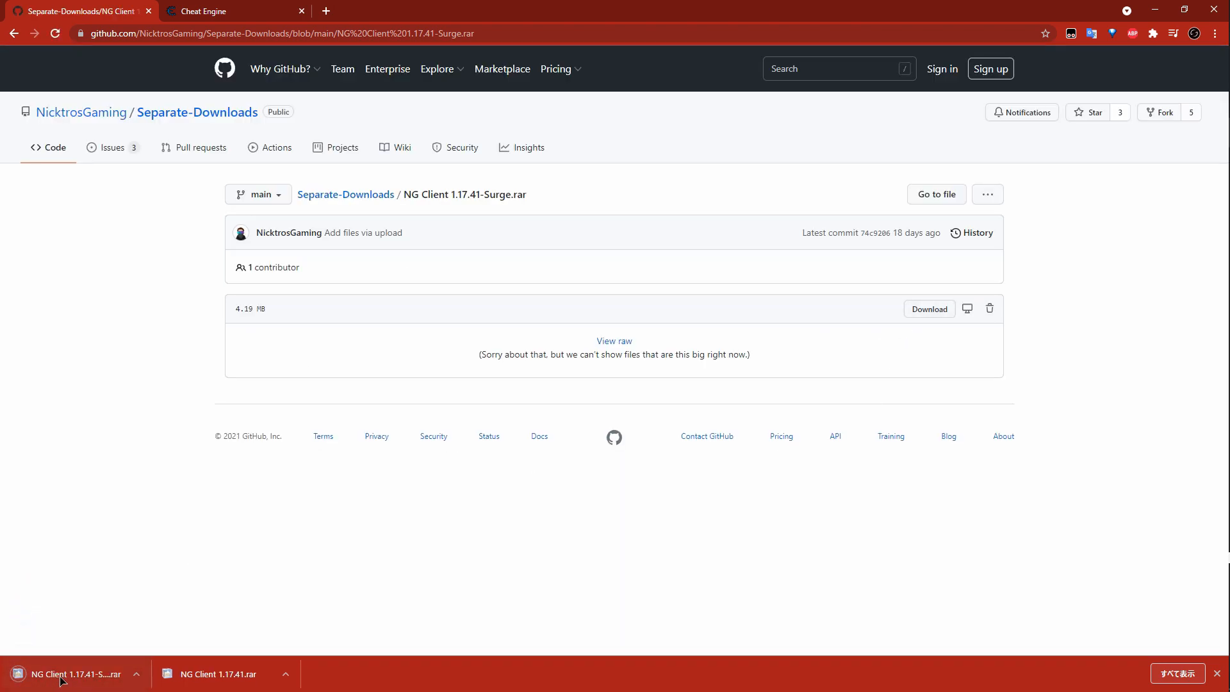
# Download the Cheat Engine 7.3 installer and keep it despite the download warning
pyautogui.click(212, 11)
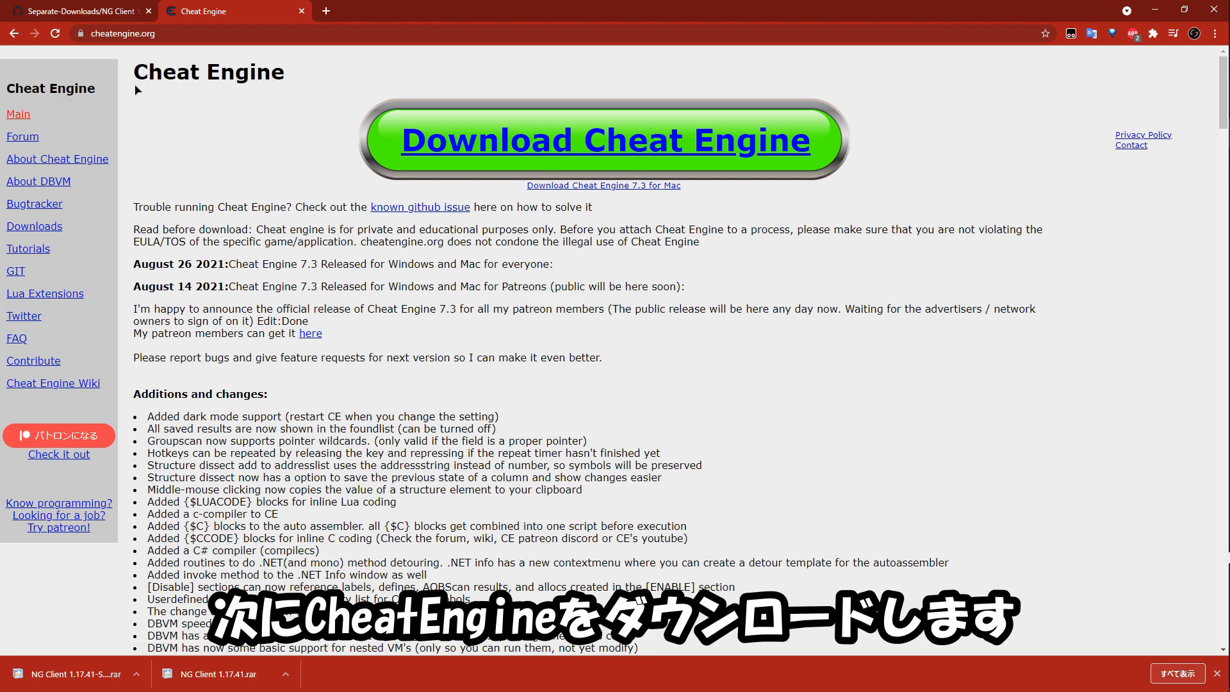
pyautogui.moveTo(550, 143)
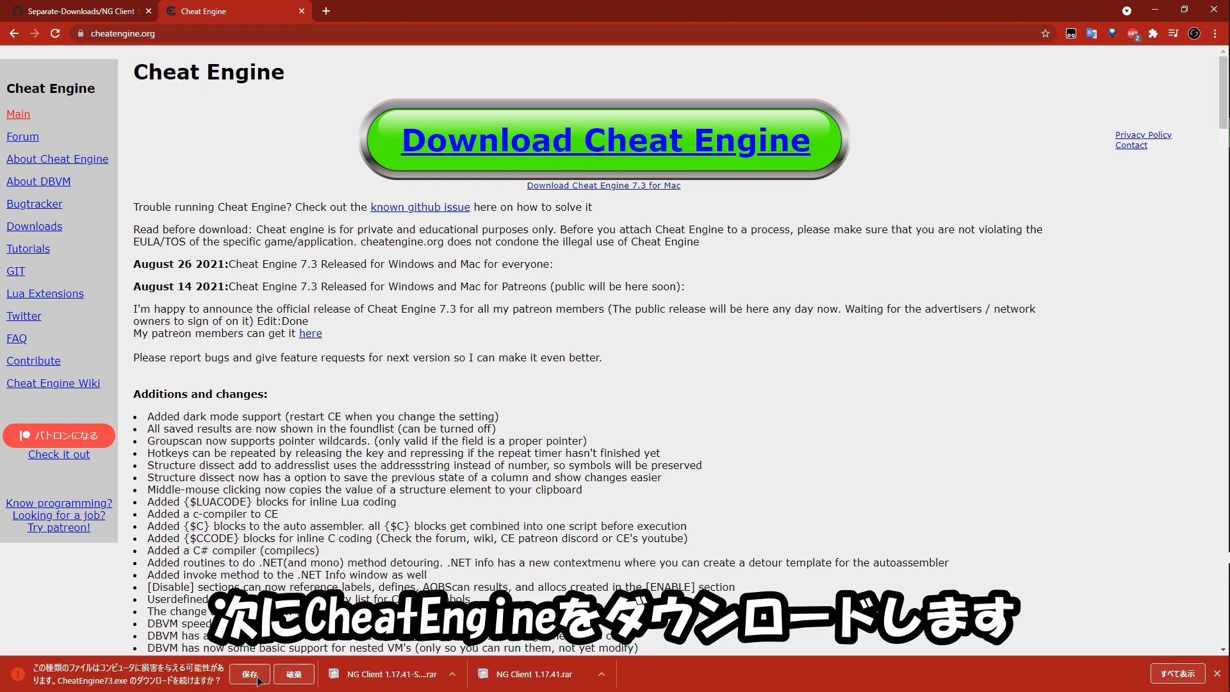
pyautogui.click(248, 674)
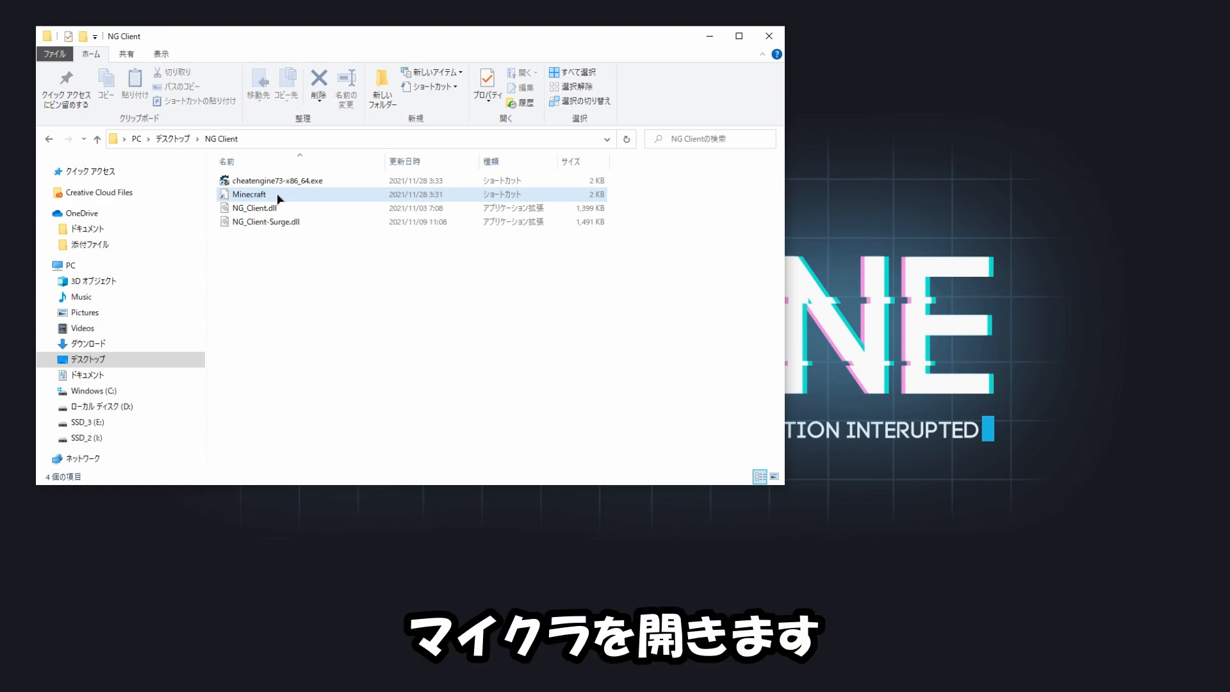
# Launch Minecraft from its shortcut, then launch cheatengine73-x86_64.exe
pyautogui.doubleClick(248, 194)
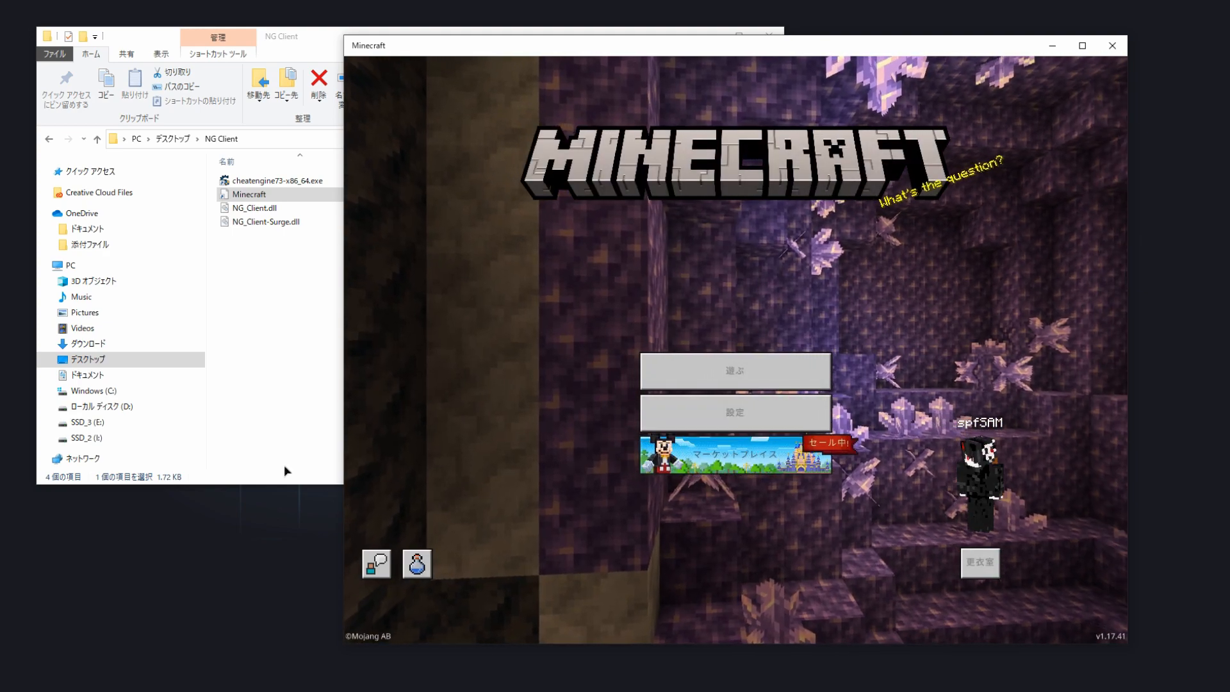
pyautogui.click(266, 179)
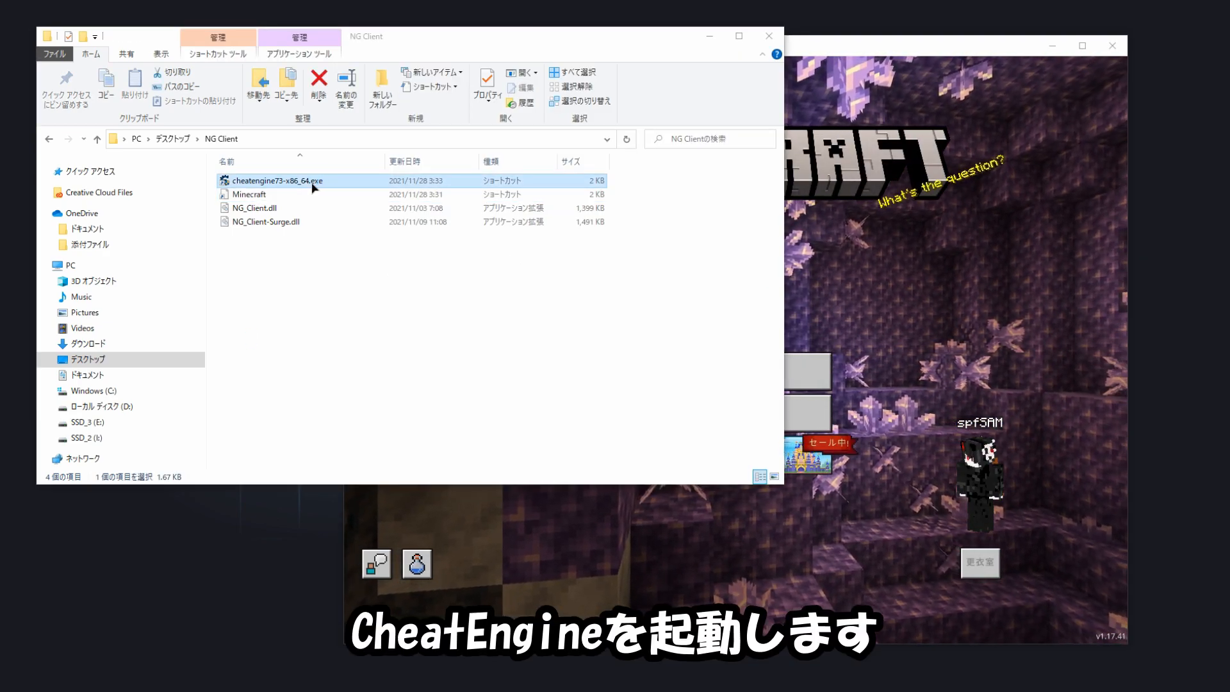
pyautogui.doubleClick(271, 180)
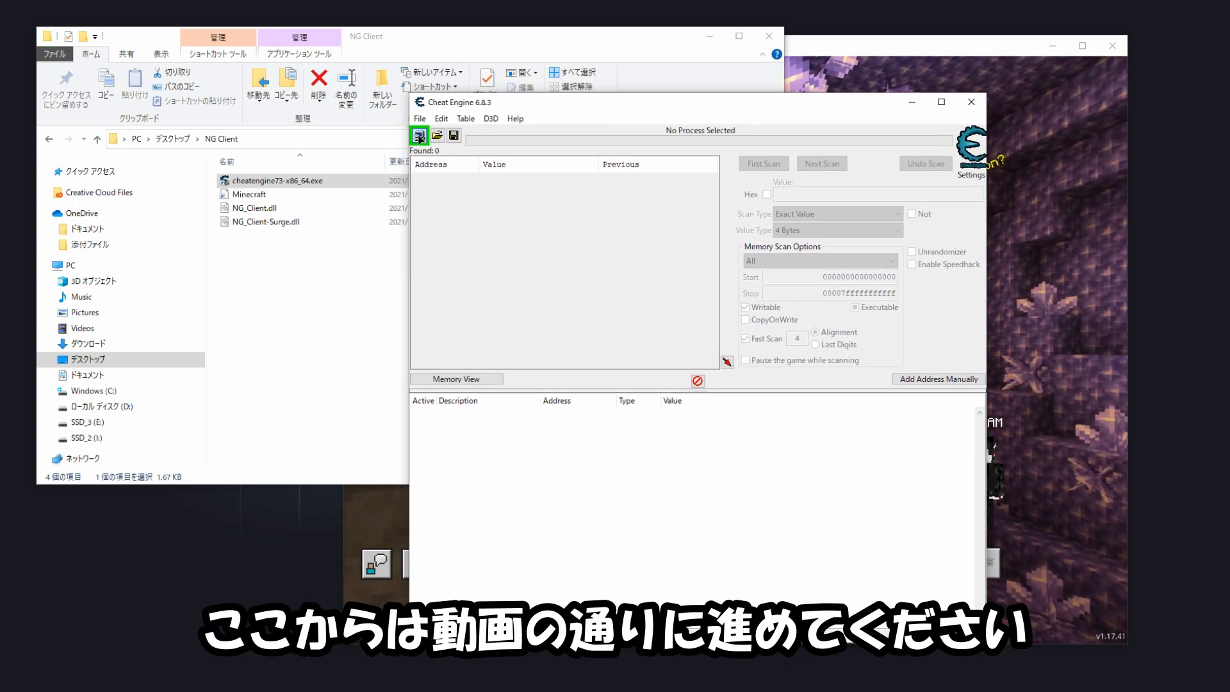
# Attach Cheat Engine to Minecraft.Windows.exe from the Processes list
pyautogui.click(419, 134)
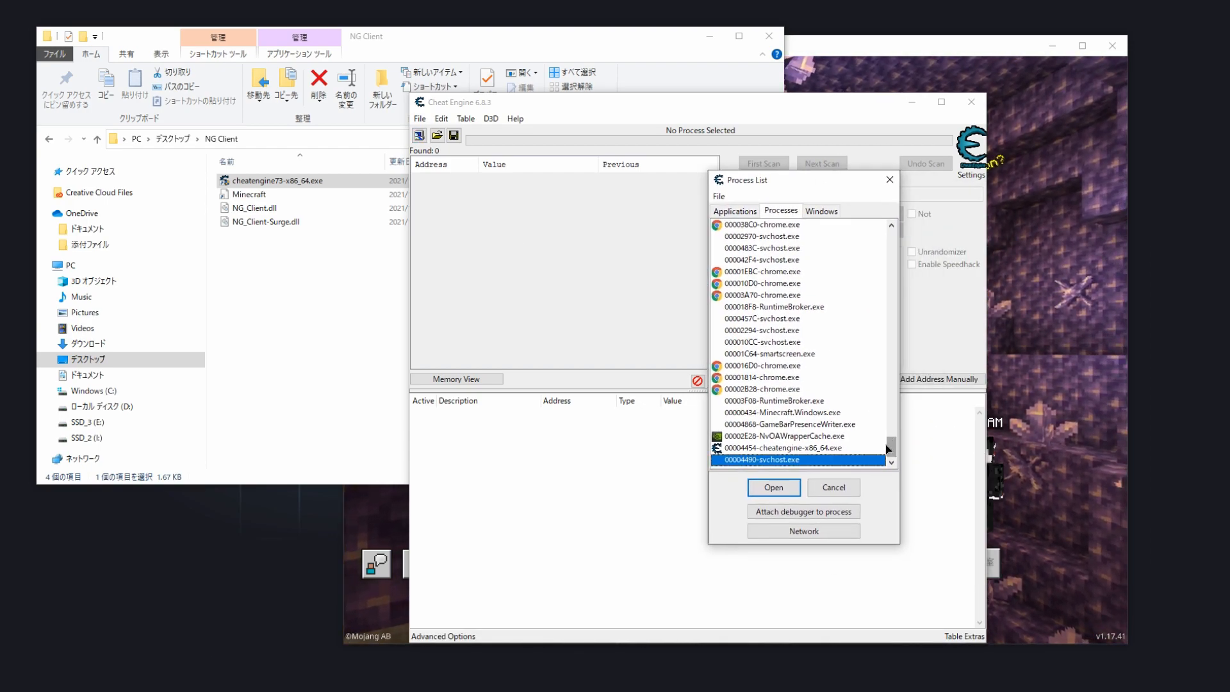
pyautogui.click(786, 412)
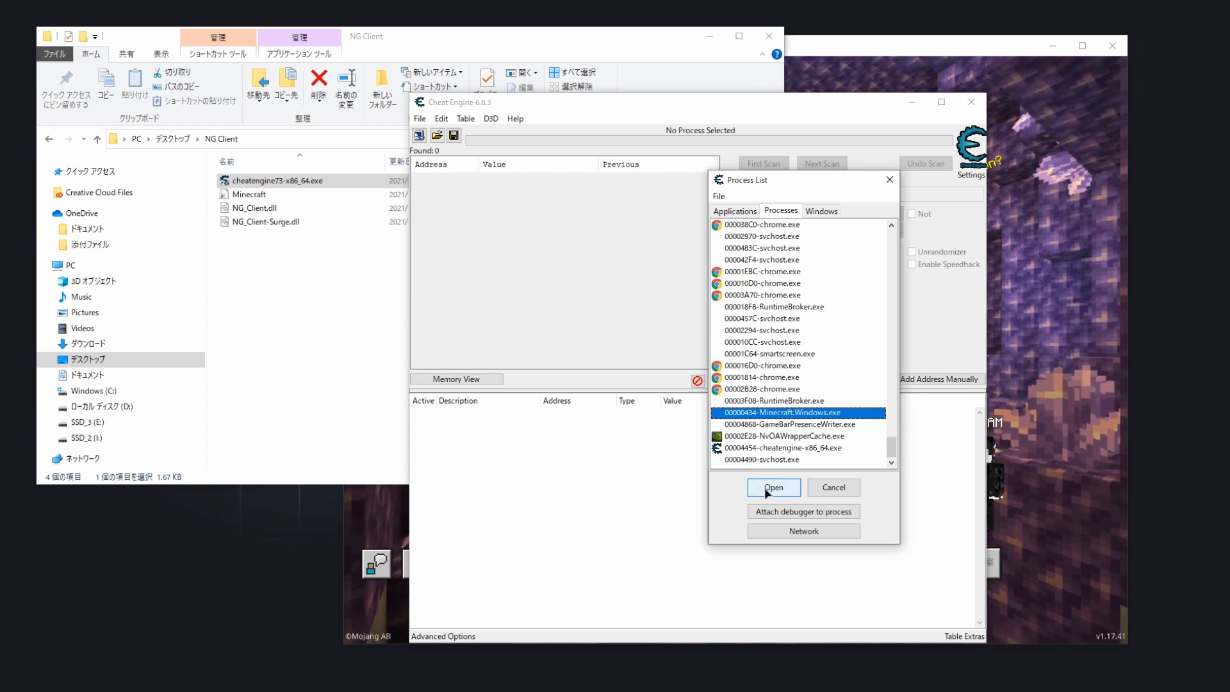
pyautogui.click(774, 487)
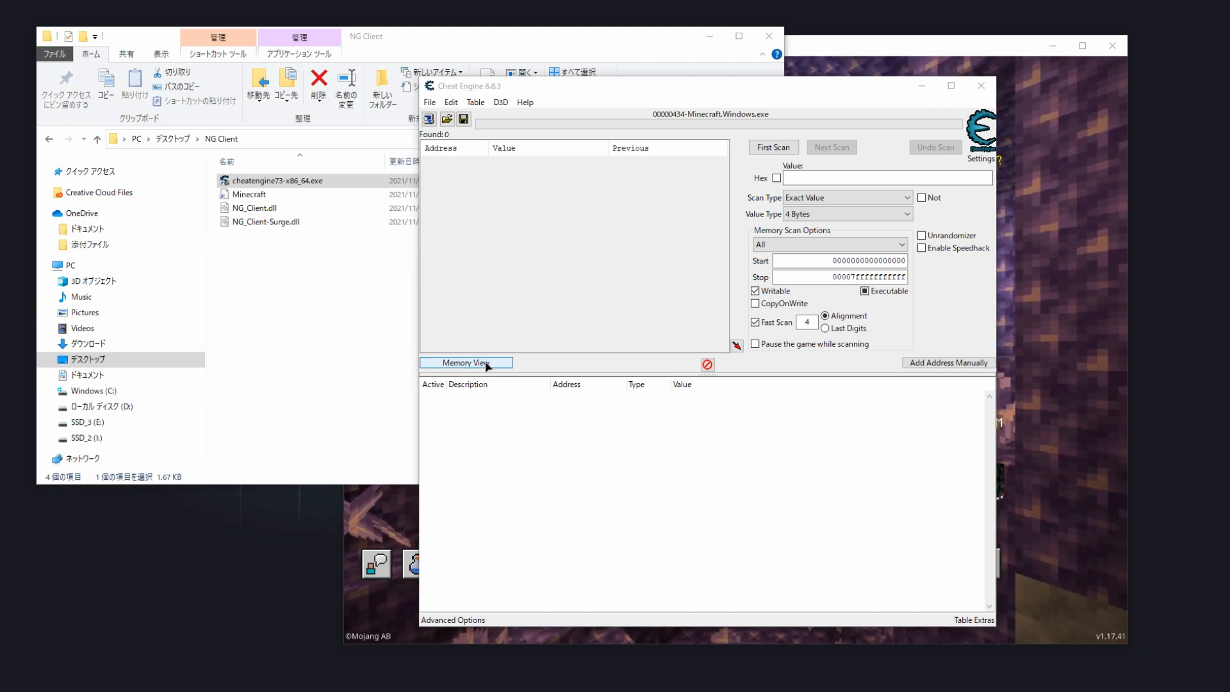
# Start Inject DLL from the Memory Viewer's Tools menu, showing the NG Client folder
pyautogui.click(467, 362)
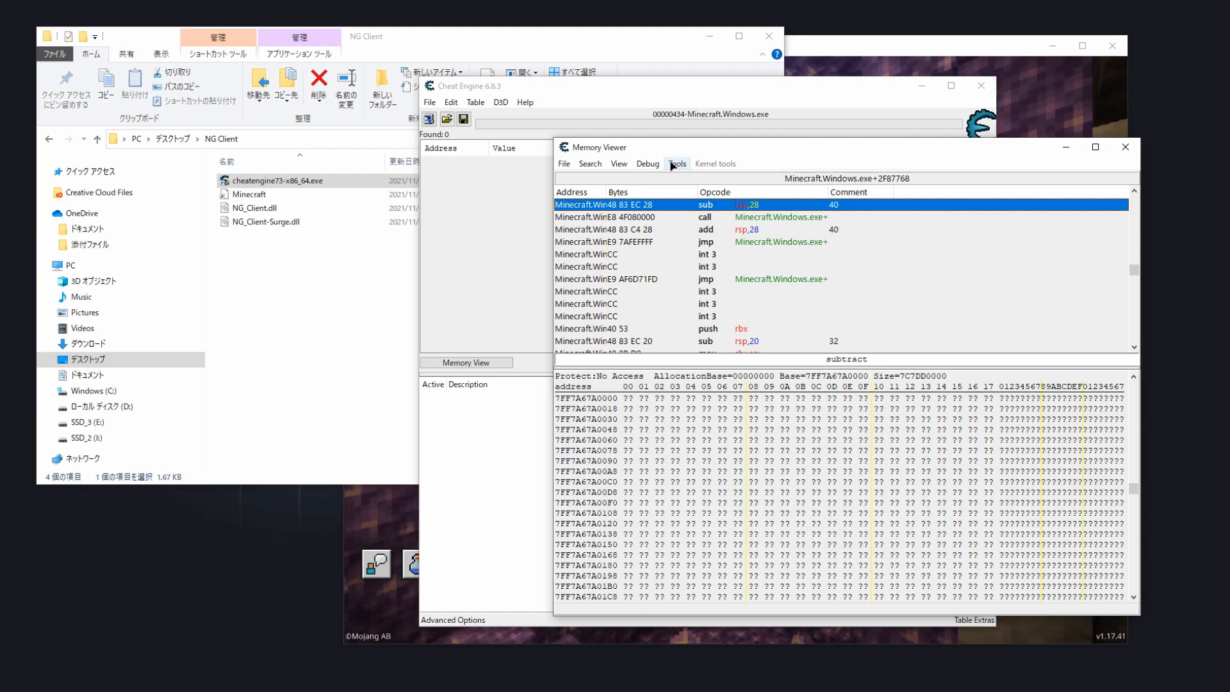
pyautogui.click(676, 164)
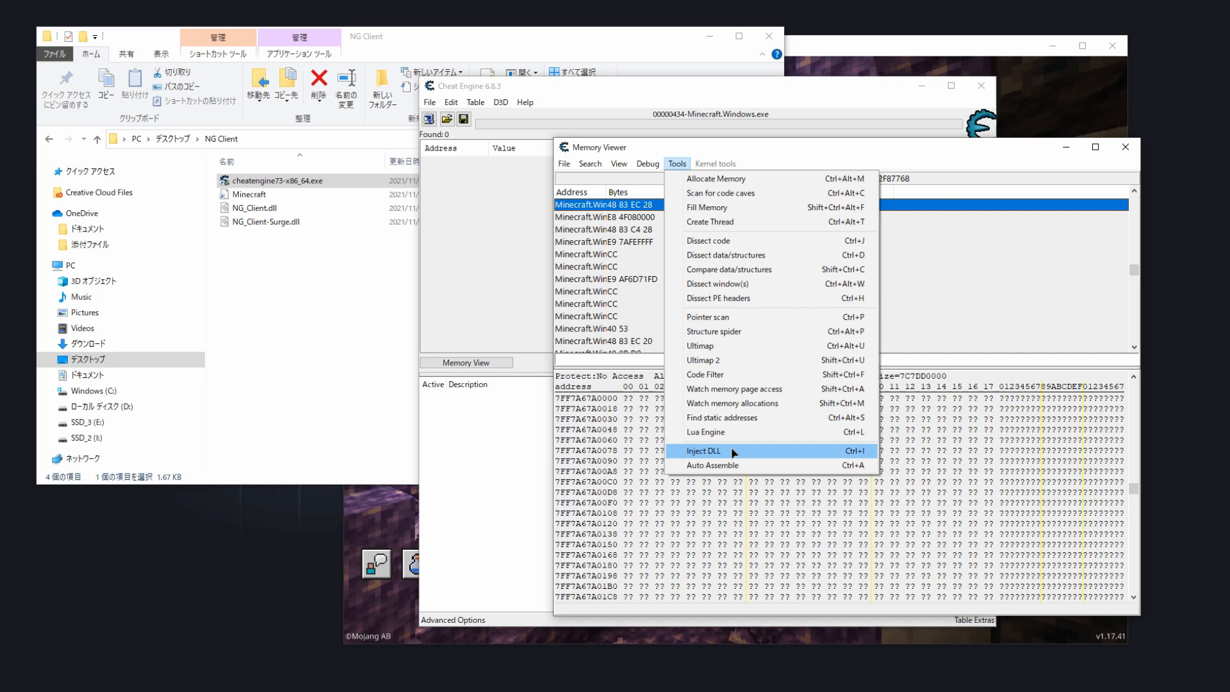
pyautogui.click(702, 451)
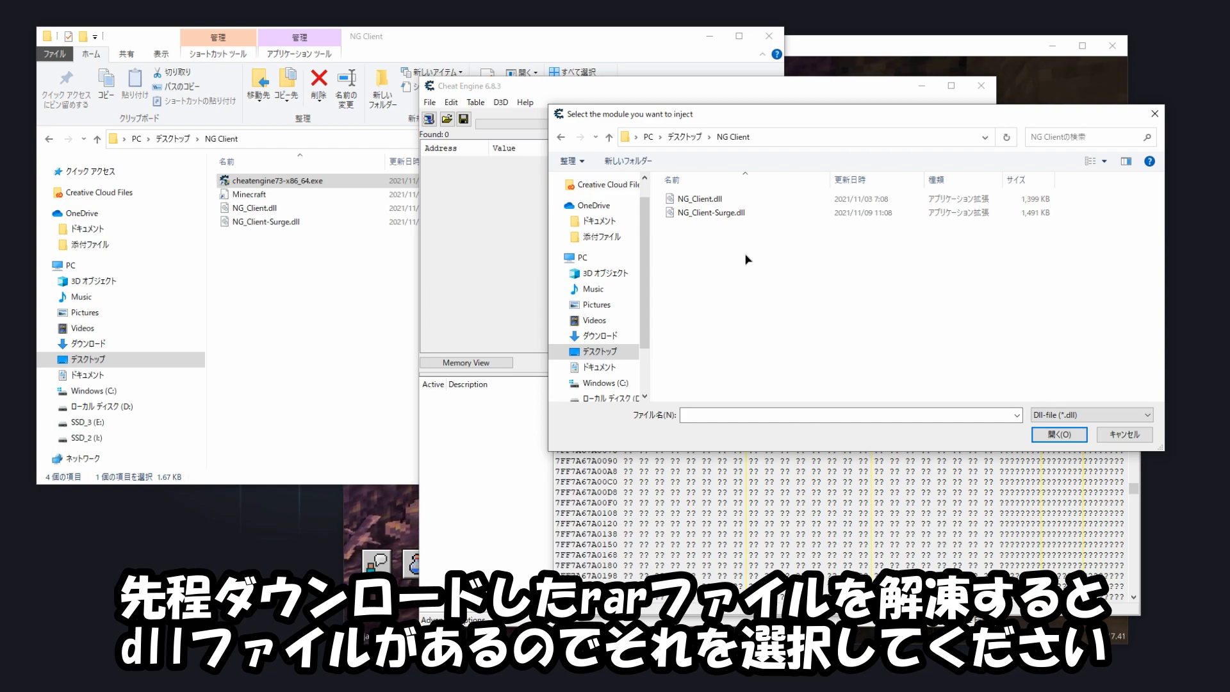
pyautogui.moveTo(730, 254)
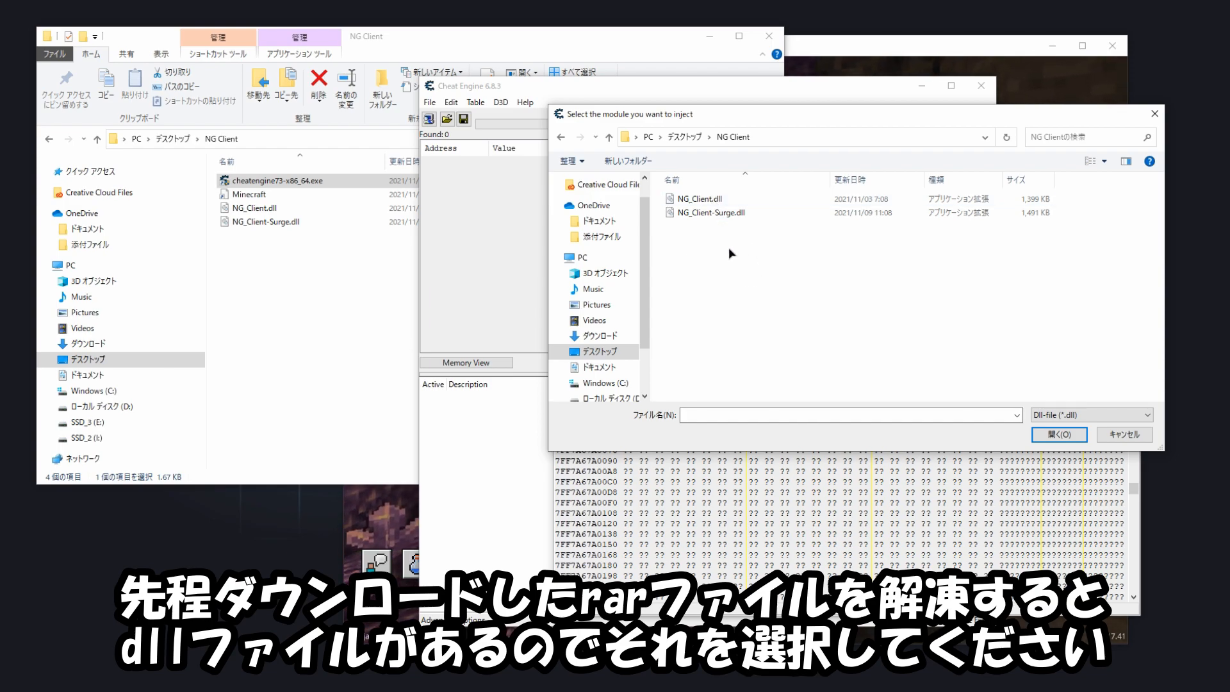
# Inject NG_Client.dll into Minecraft, execute its function and acknowledge the DLL Injected message
pyautogui.click(698, 199)
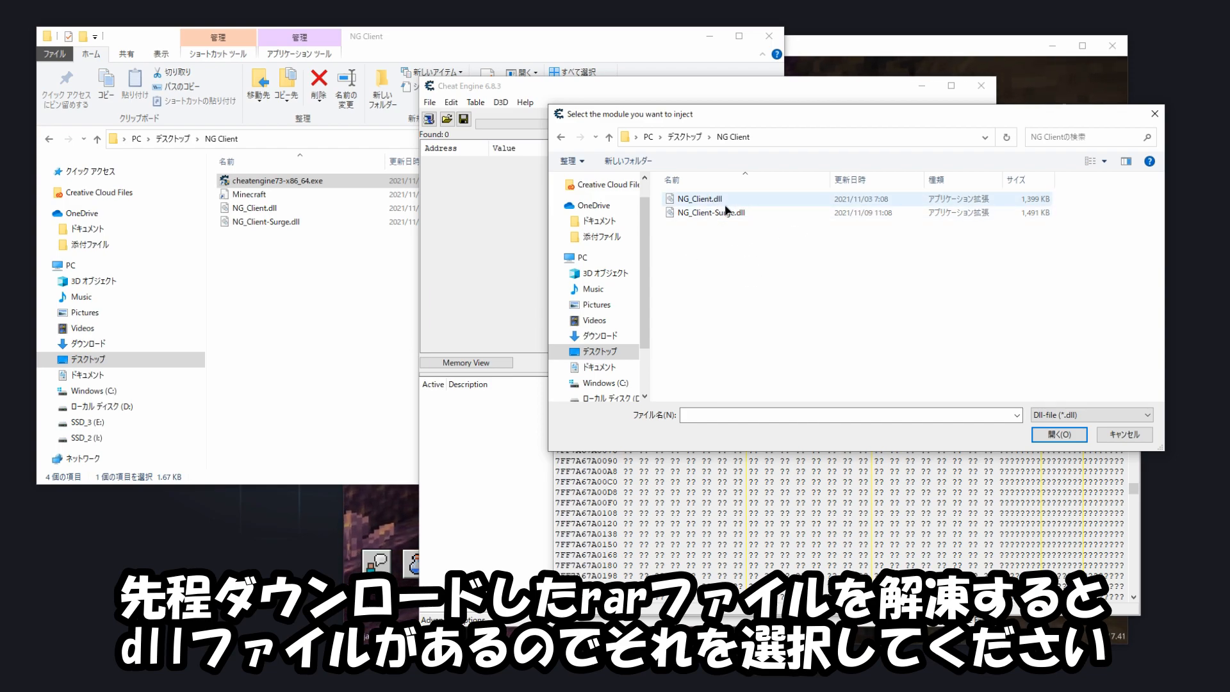
pyautogui.click(710, 199)
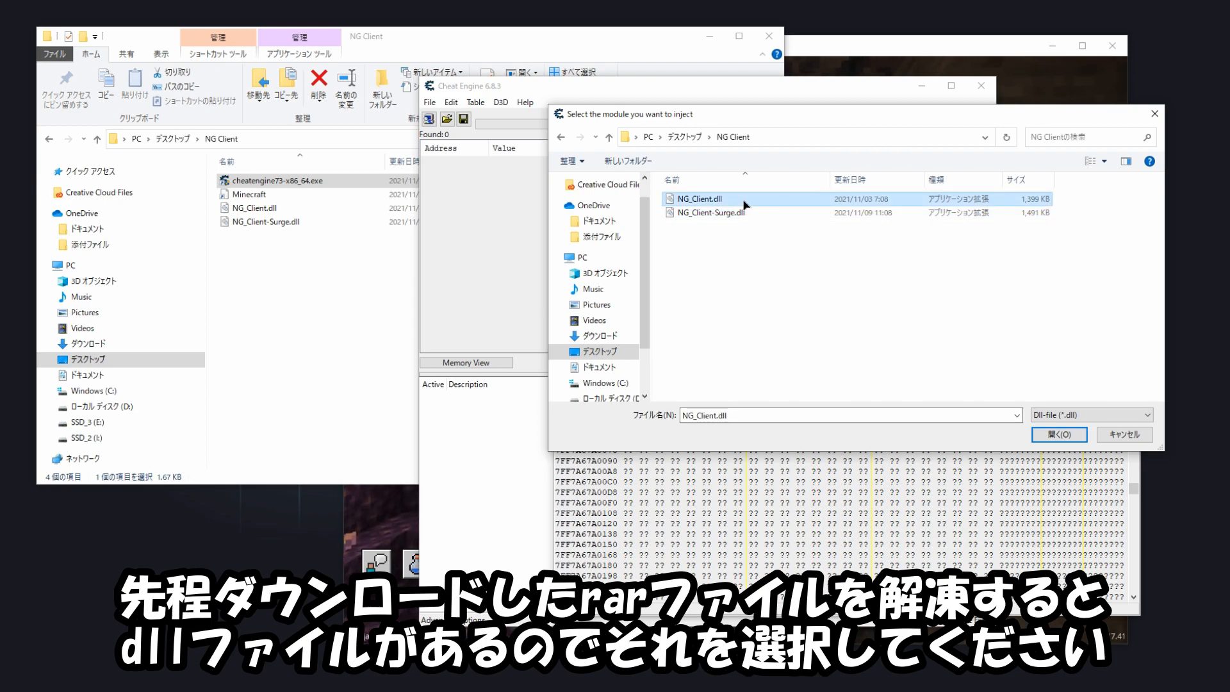
pyautogui.click(1058, 435)
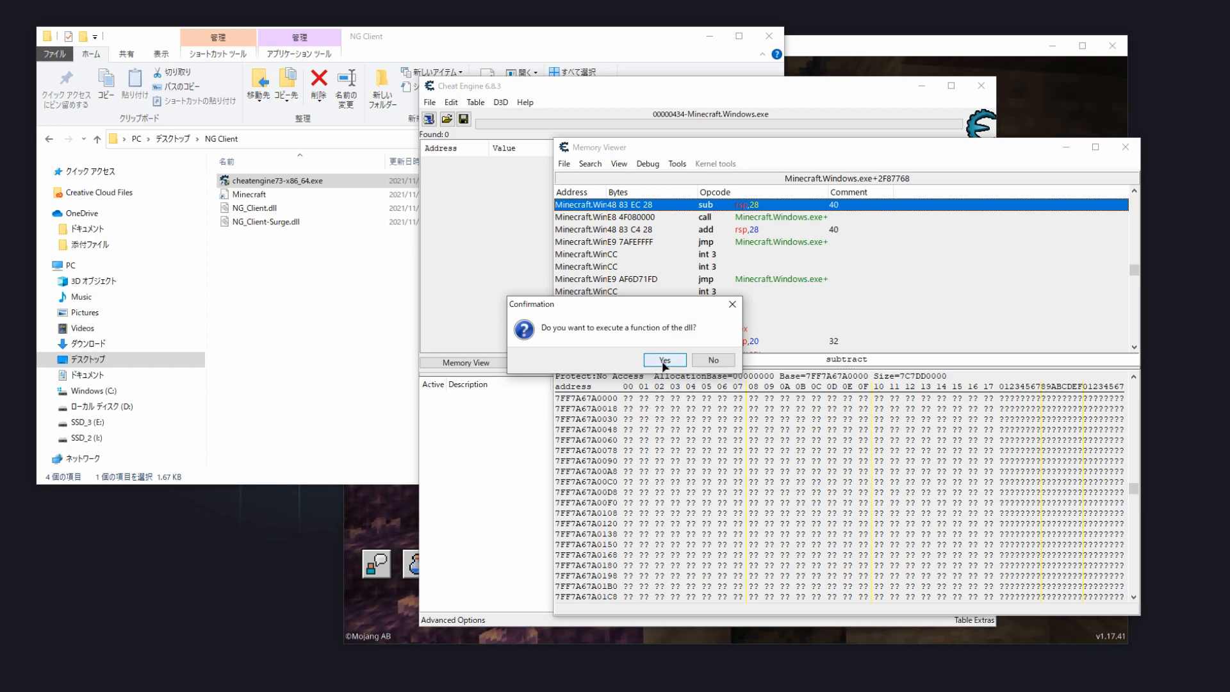
pyautogui.click(664, 359)
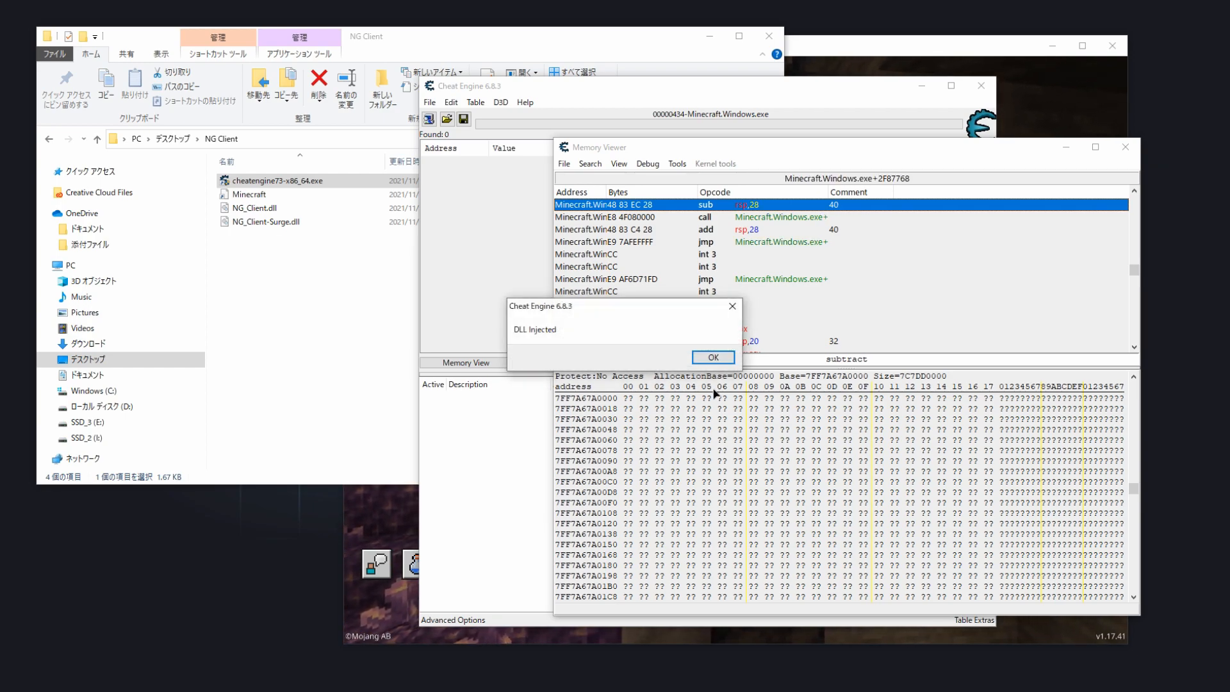
pyautogui.click(712, 356)
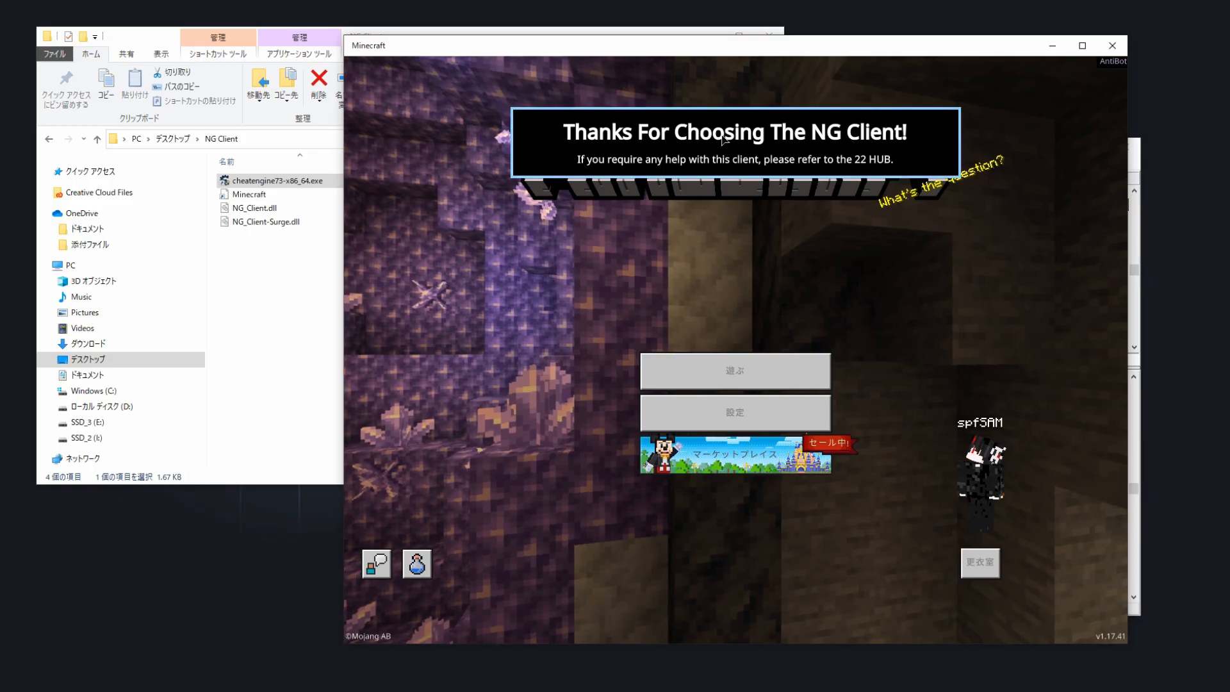
# Load into the world with Play, bring up the NG Client menu with Tab, and maximize the window
pyautogui.click(735, 371)
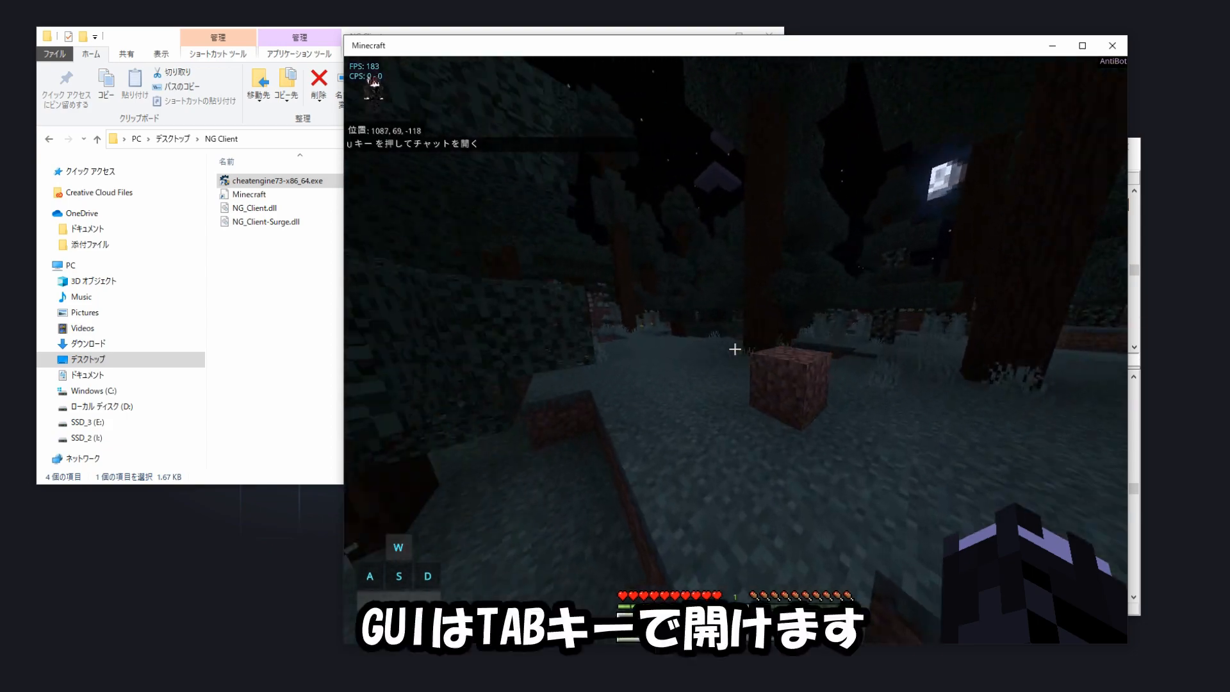
pyautogui.press('Tab')
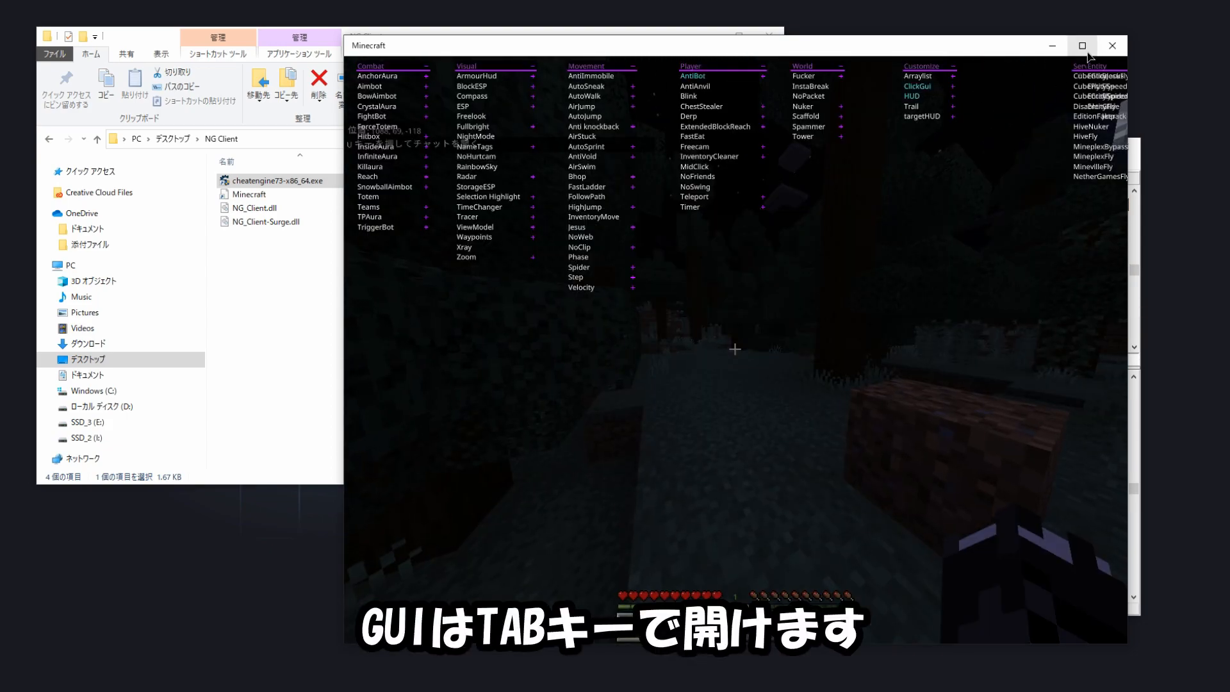
pyautogui.click(1081, 46)
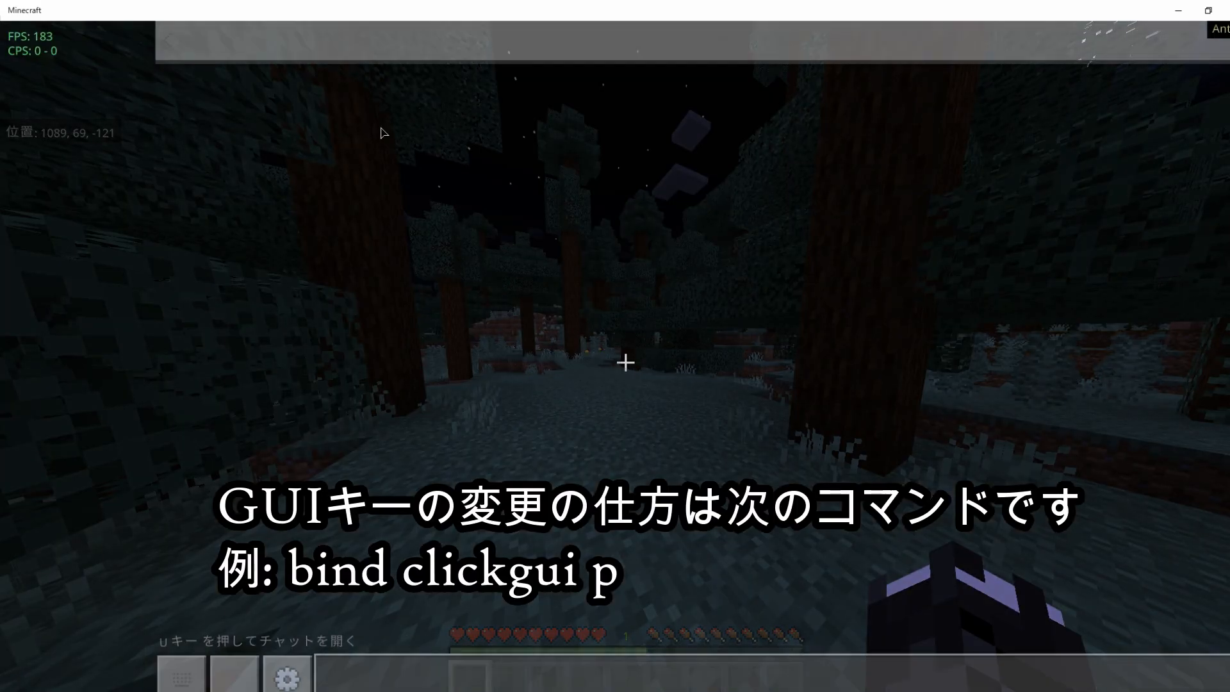
# Enter '.bind clickgui o' in chat, then type '.bind Fly f'
pyautogui.press('u')
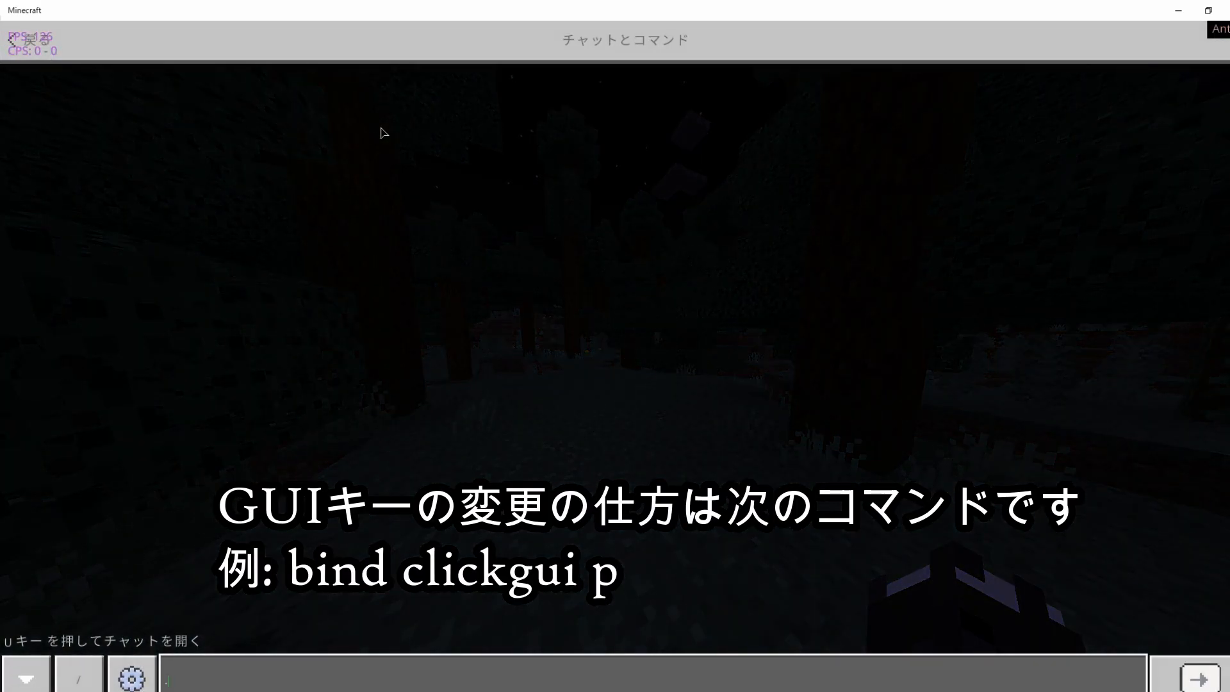
pyautogui.write('.bind c')
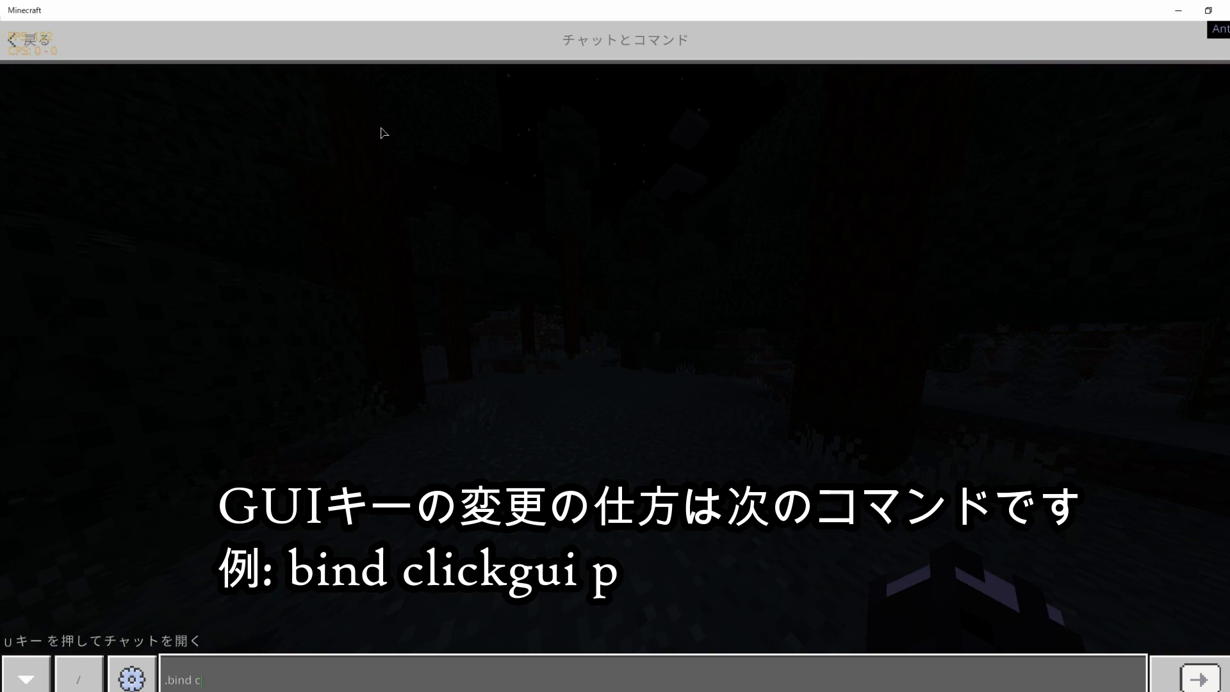
pyautogui.write('lickgui')
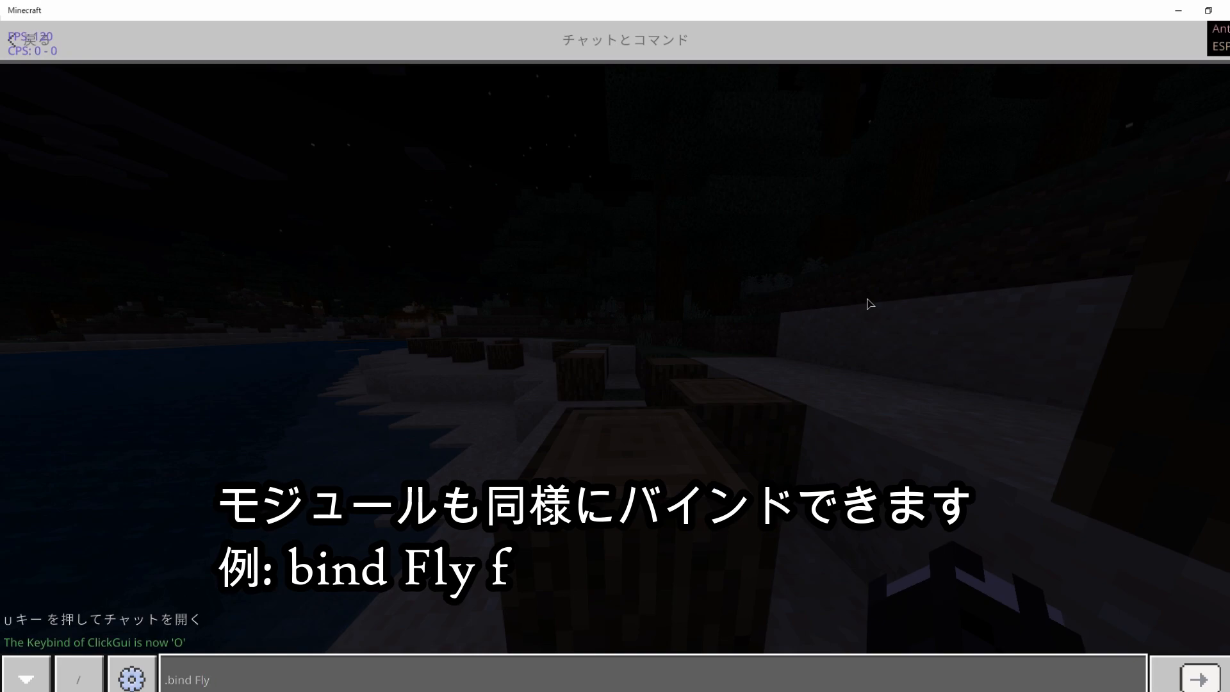
pyautogui.write('f')
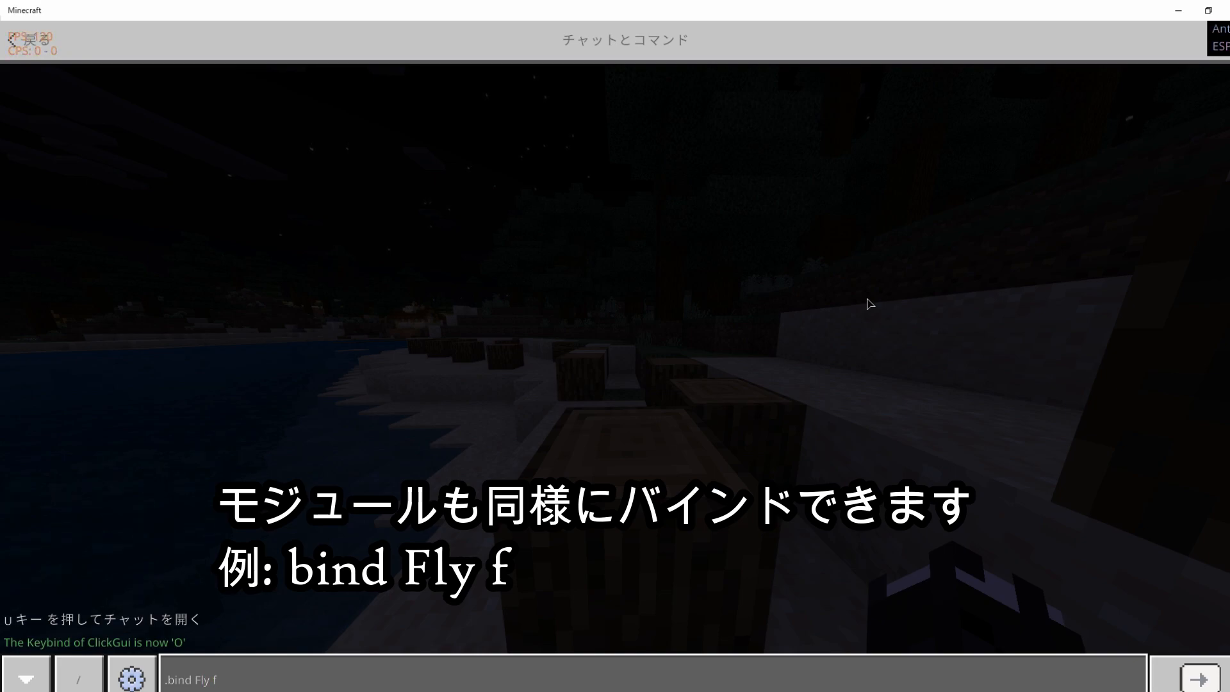